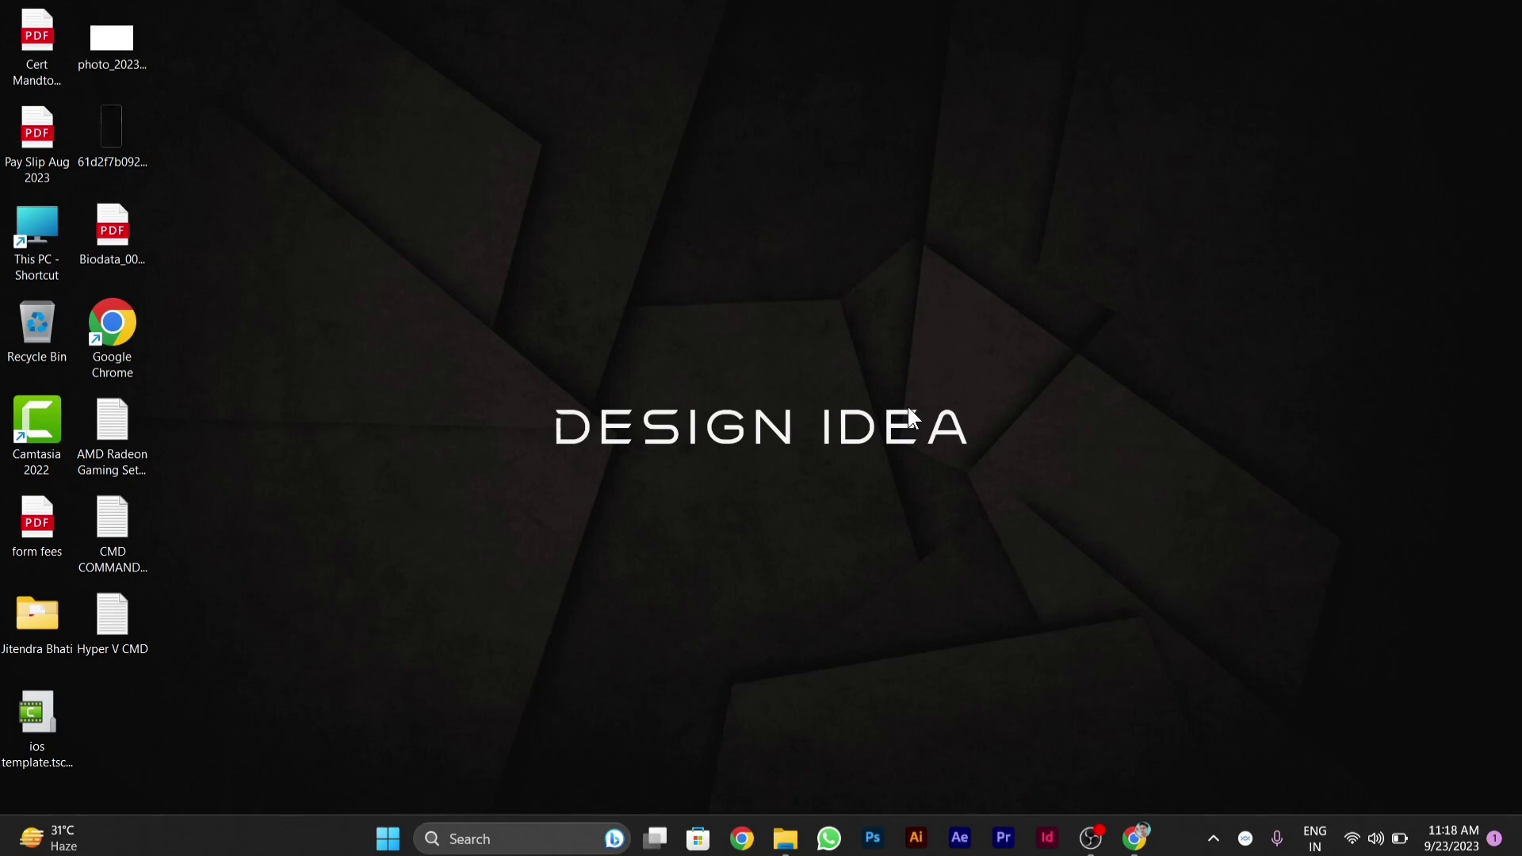
pyautogui.moveTo(670, 518)
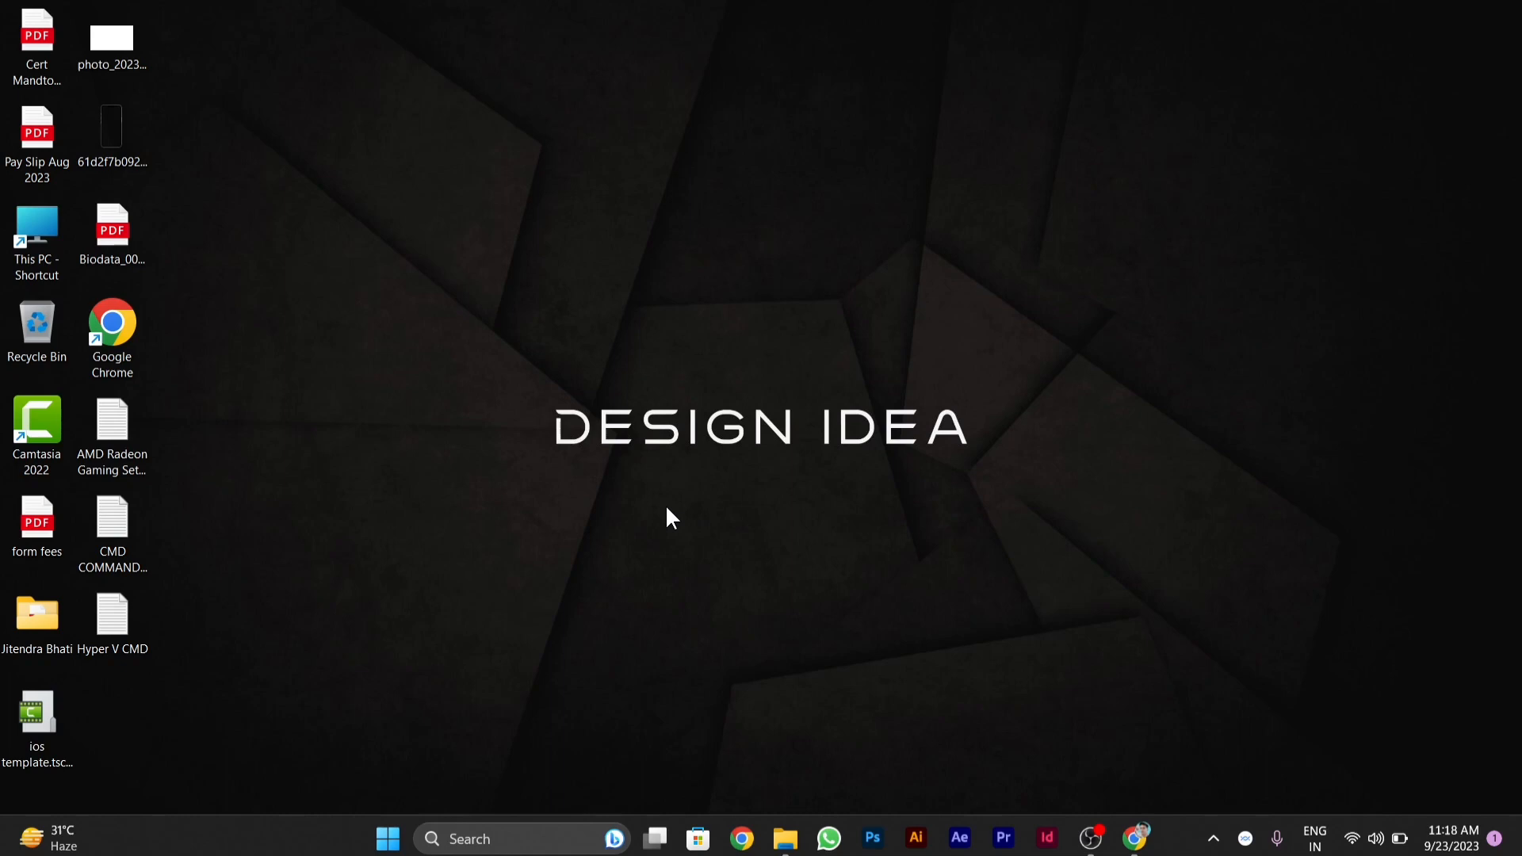
pyautogui.moveTo(594, 577)
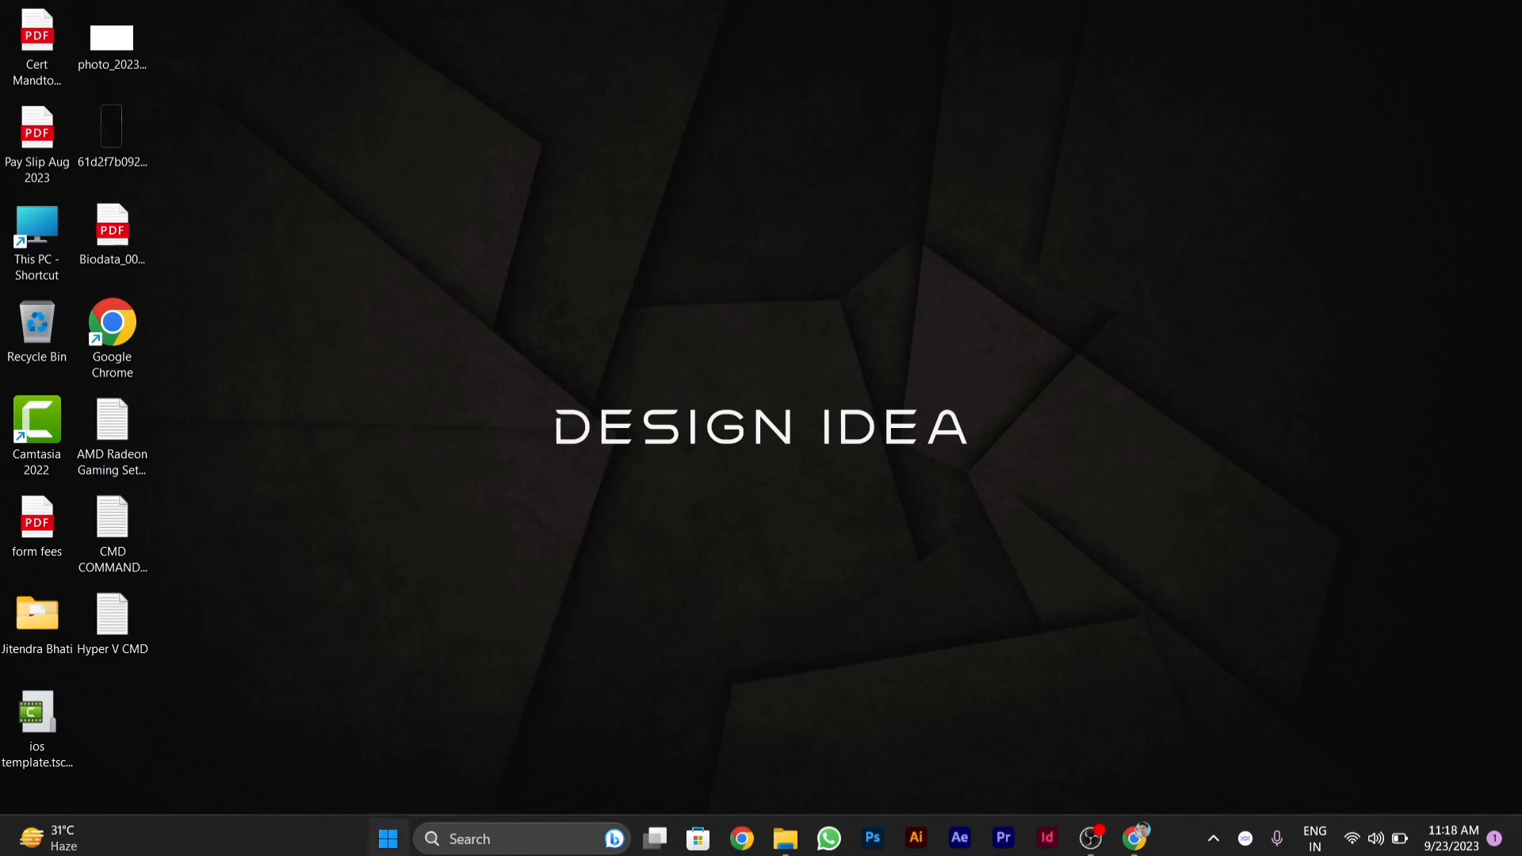
# Launch Windows Settings from the Start button's quick link menu.
pyautogui.rightClick(387, 838)
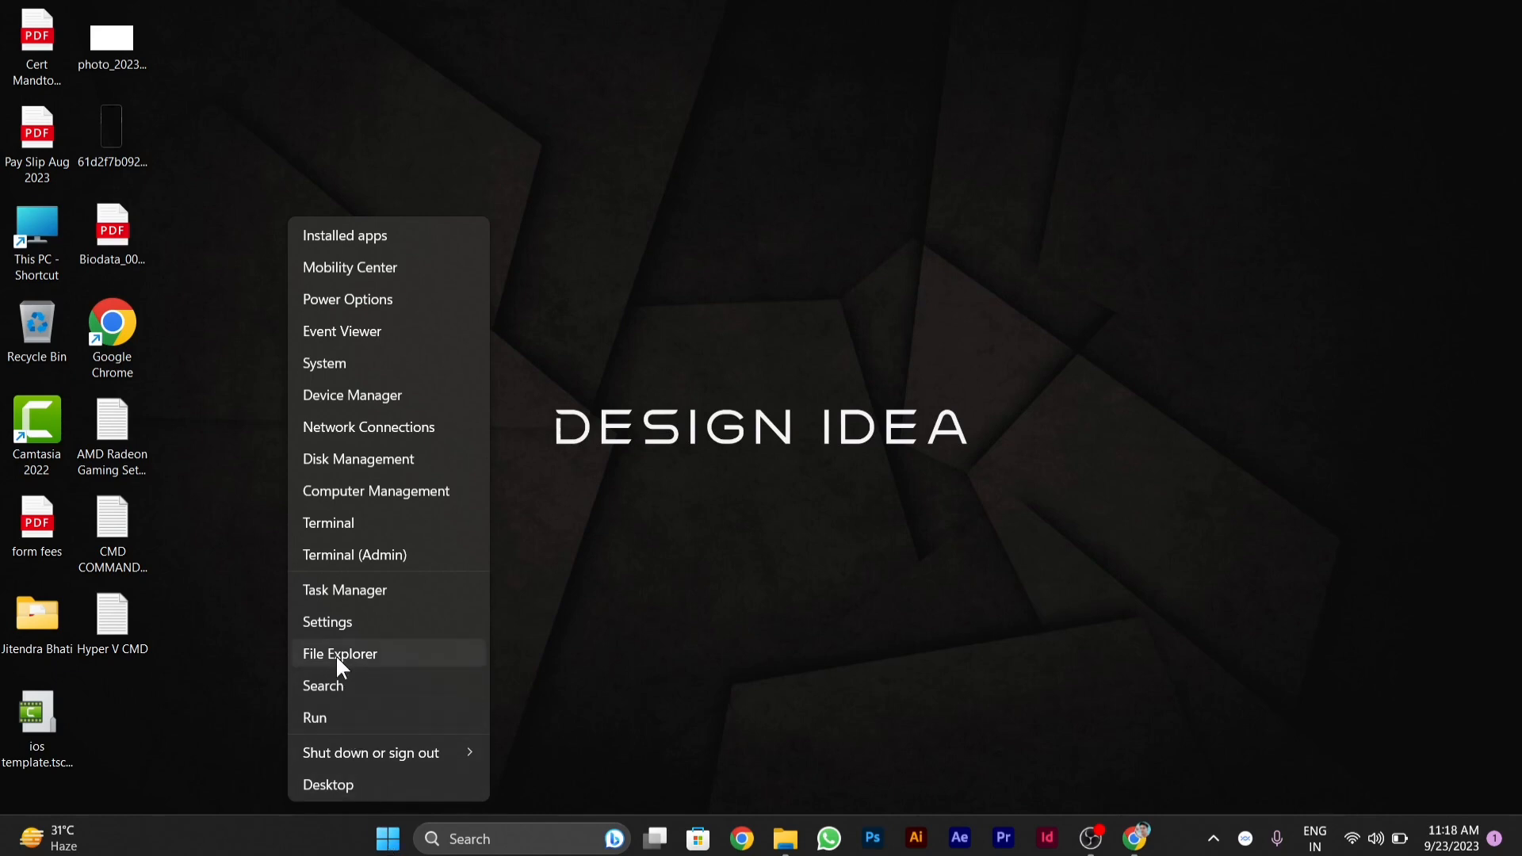
pyautogui.click(339, 653)
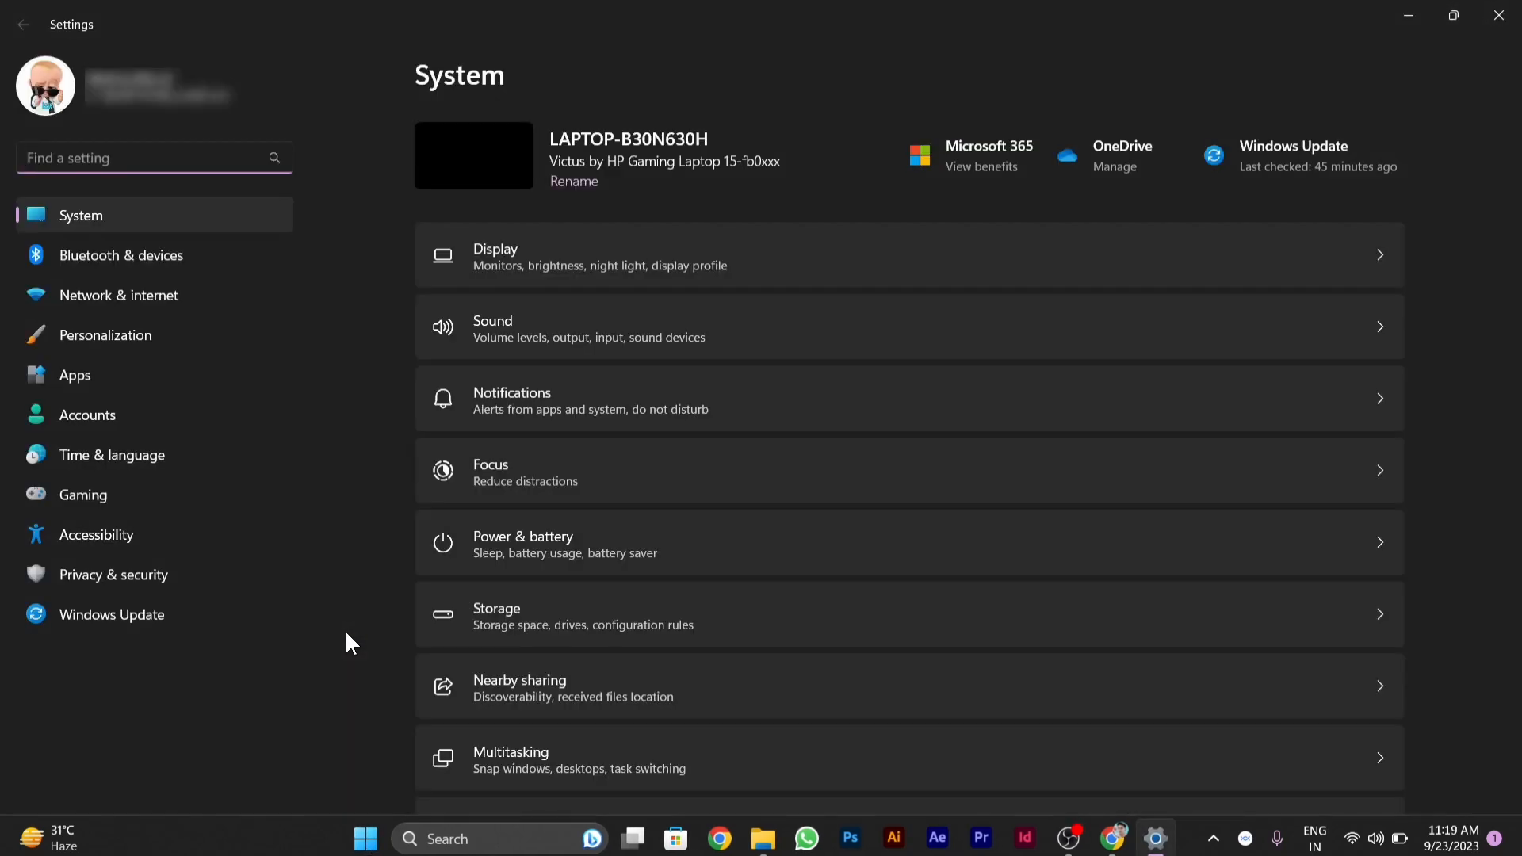
pyautogui.moveTo(222, 399)
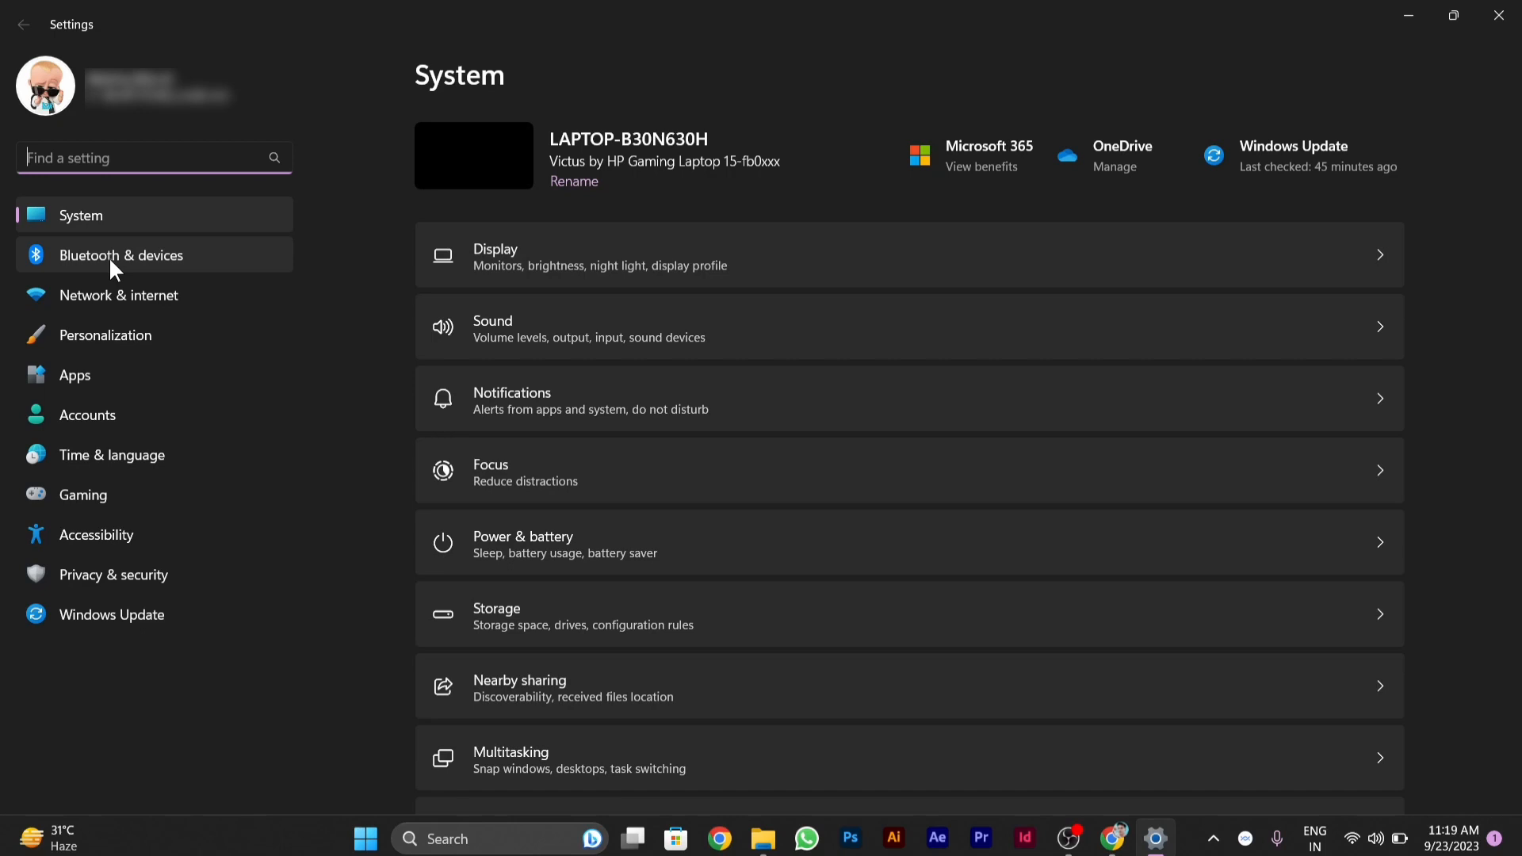
# Go to Bluetooth & devices and open the Mouse page.
pyautogui.click(120, 254)
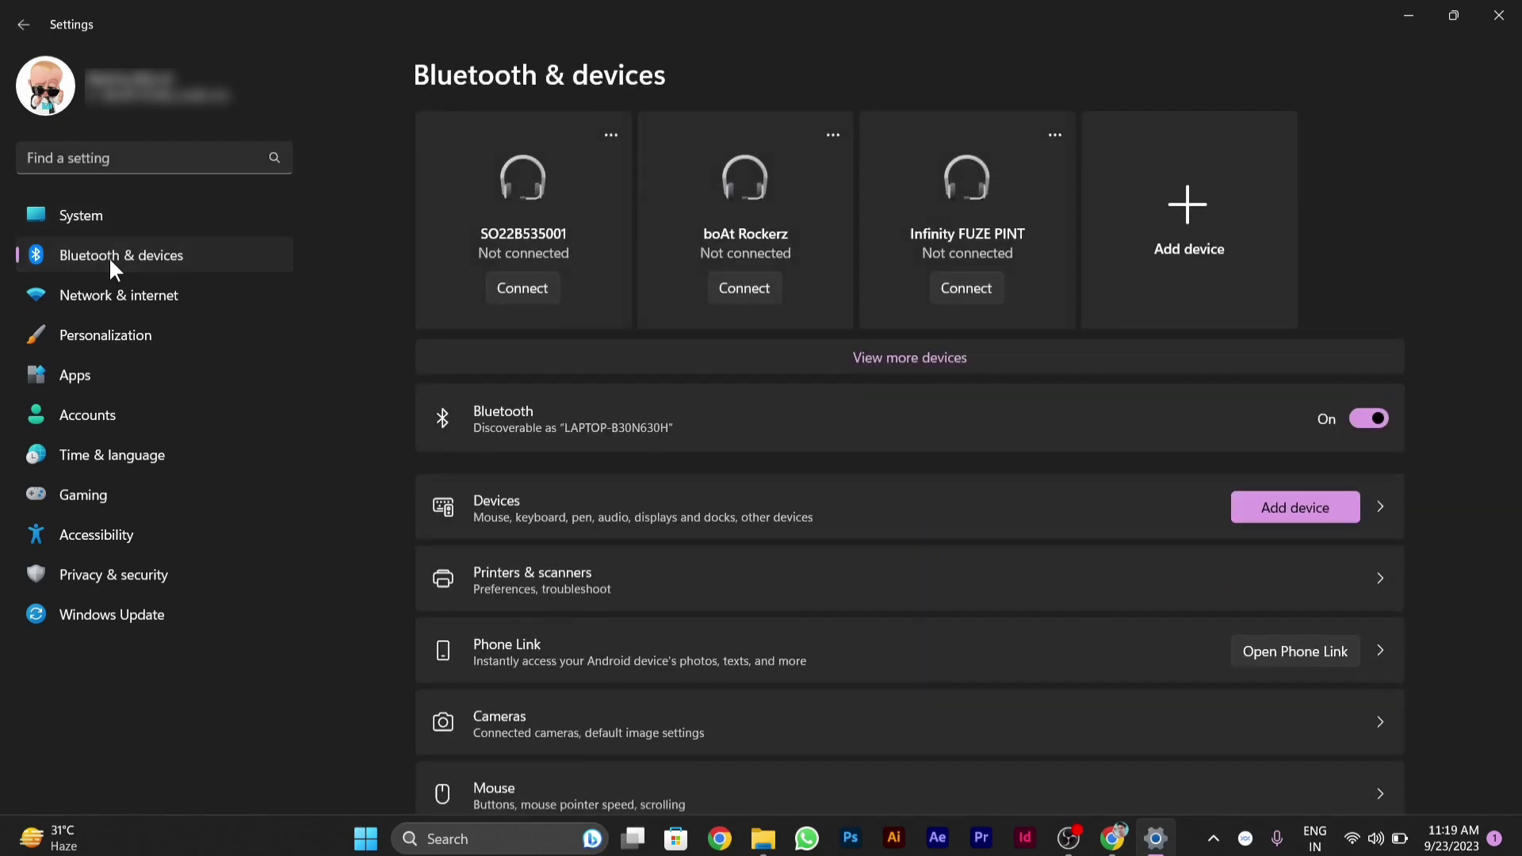
pyautogui.moveTo(611, 558)
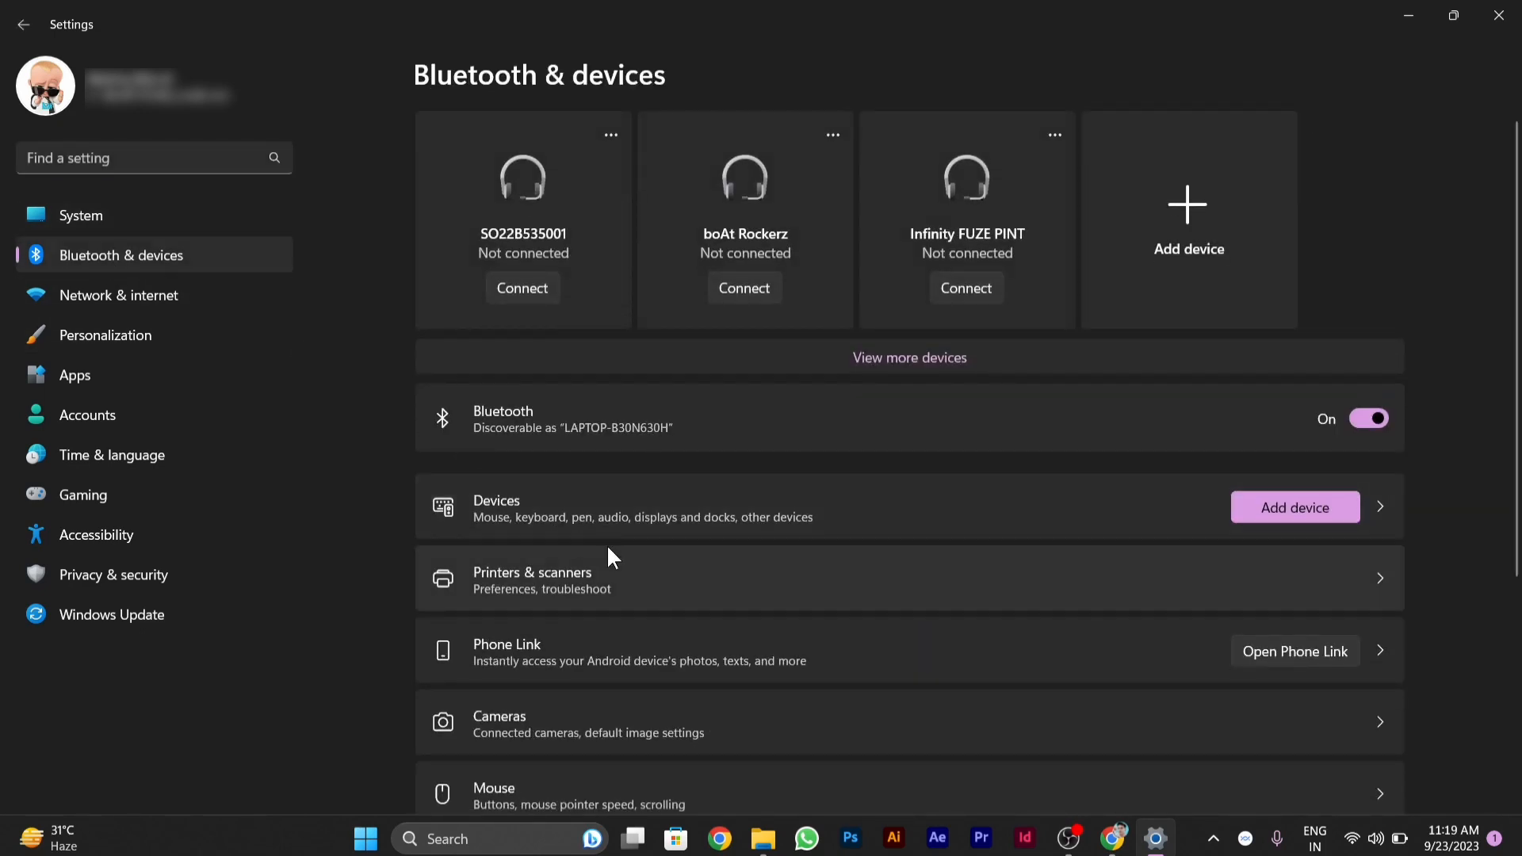
pyautogui.scroll(-3)
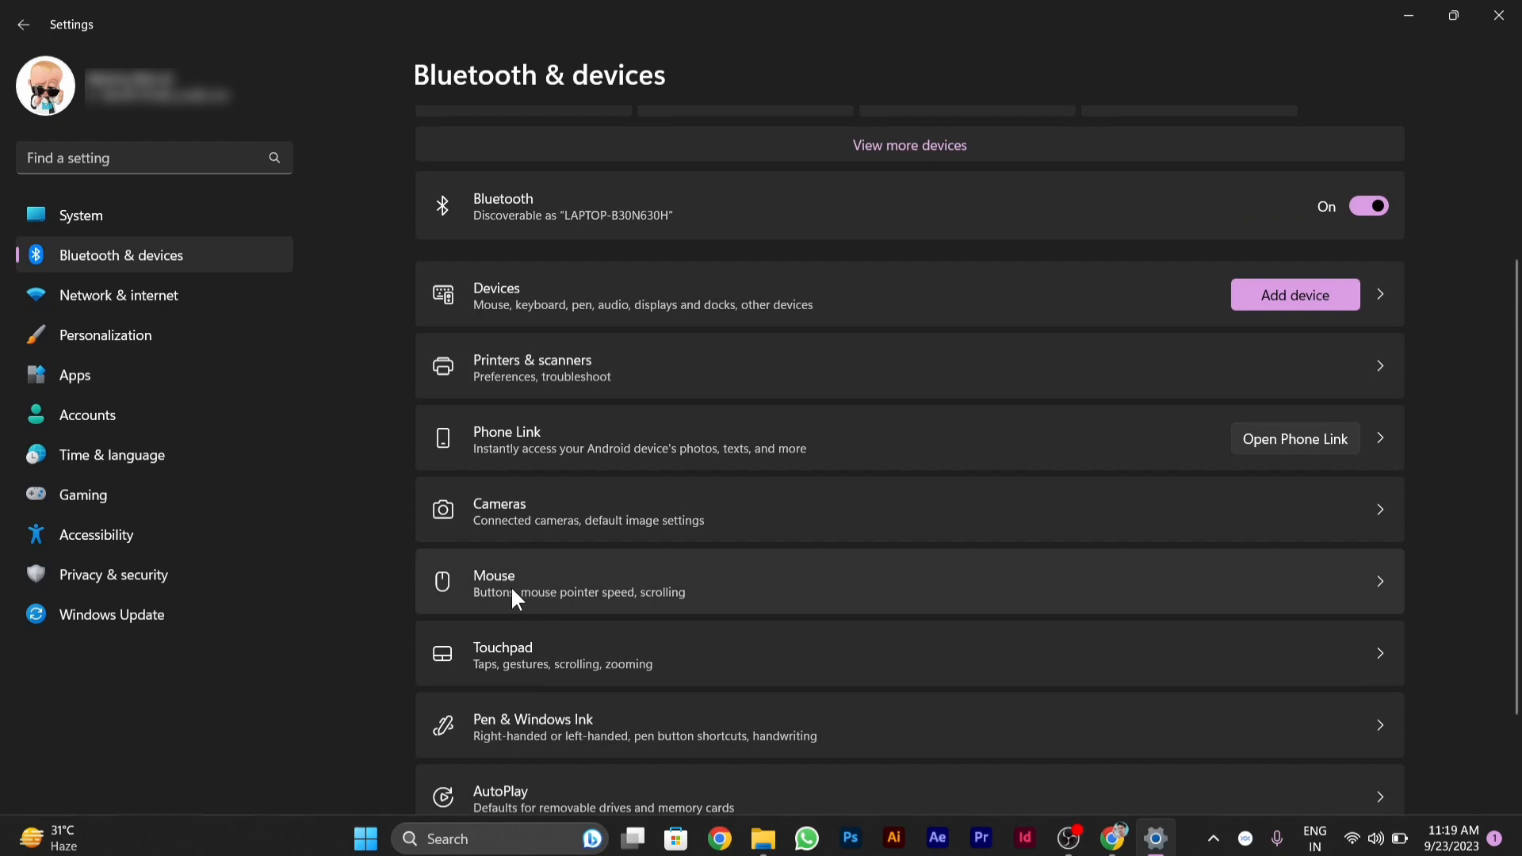
pyautogui.moveTo(635, 609)
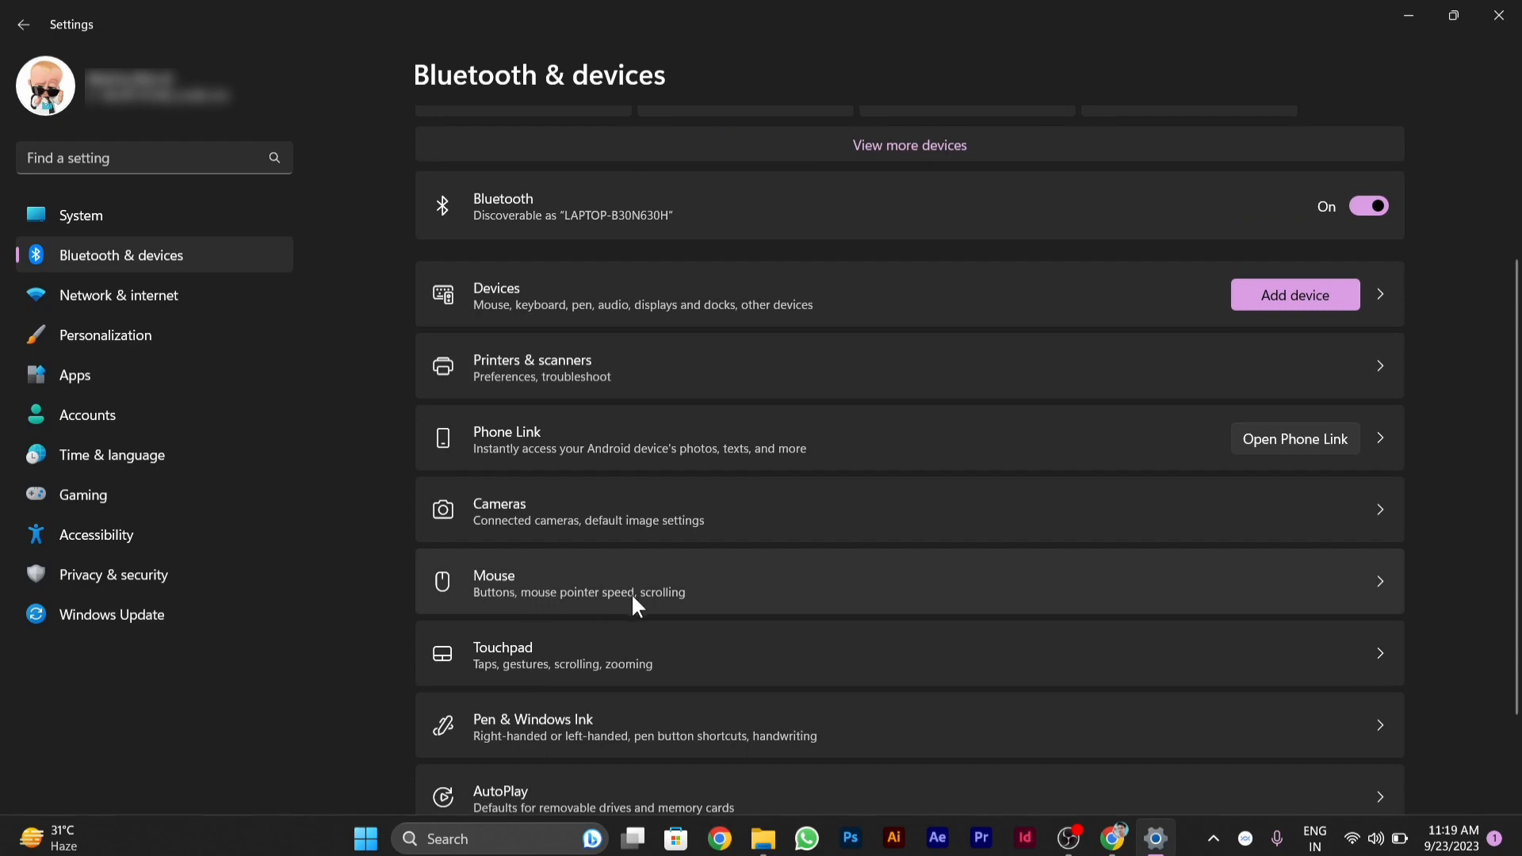
pyautogui.click(628, 582)
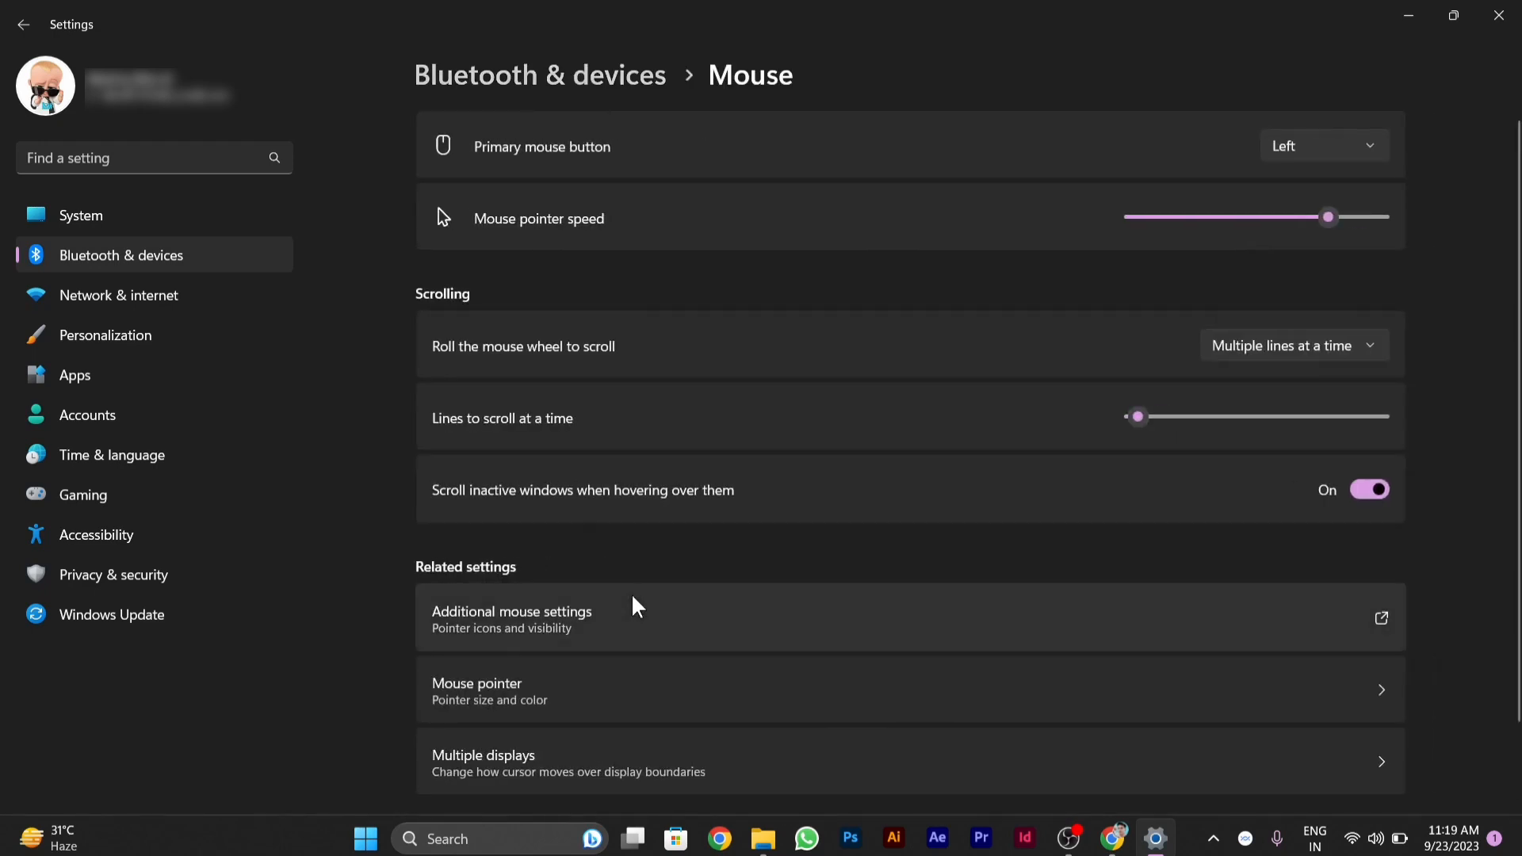
pyautogui.moveTo(468, 581)
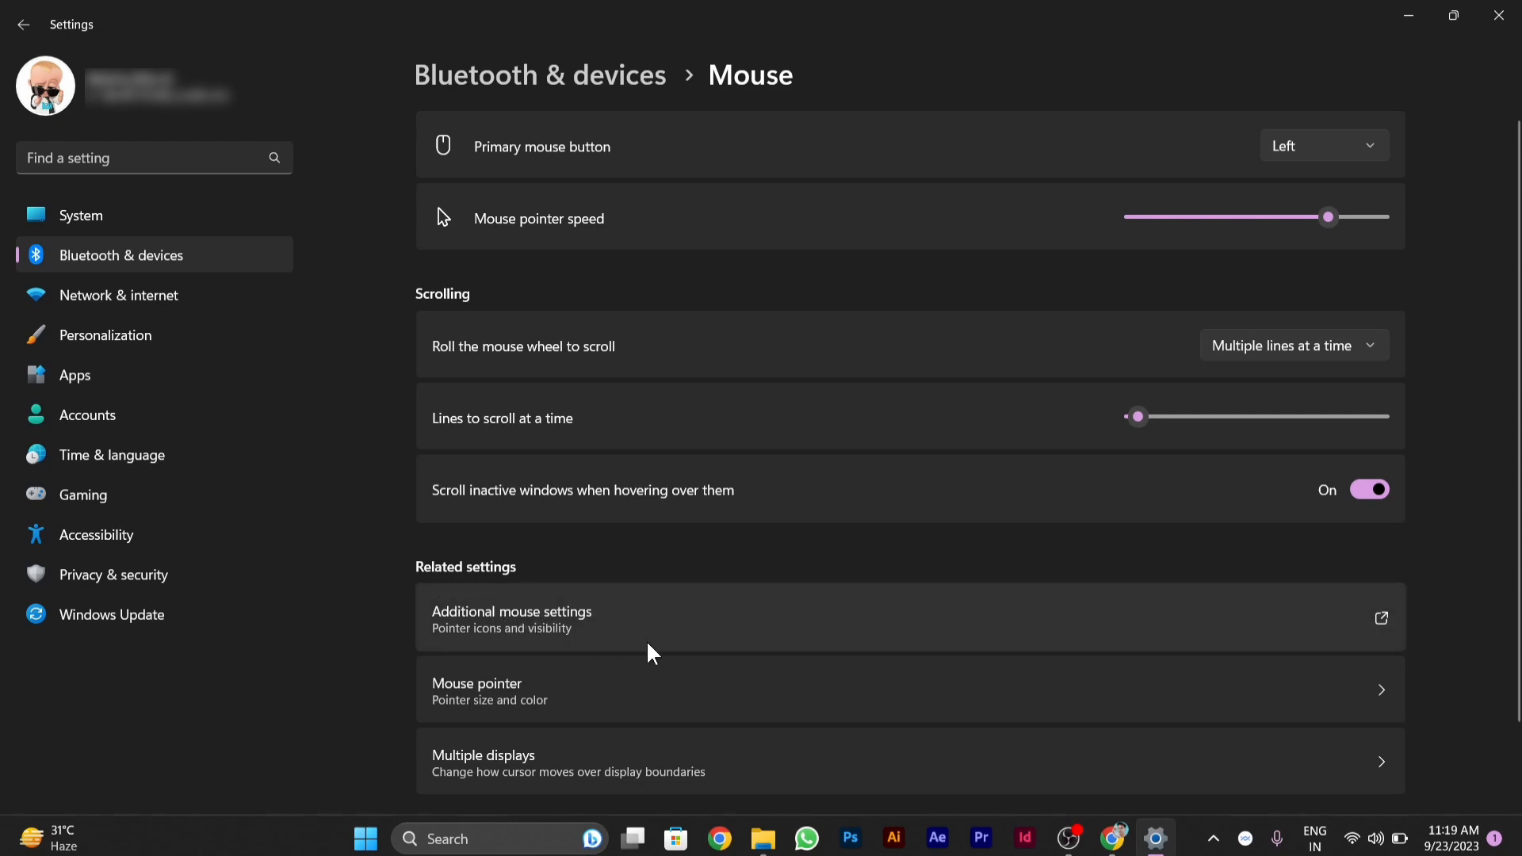
# Open Additional mouse settings and show the Pointers tab of Mouse Properties.
pyautogui.click(511, 618)
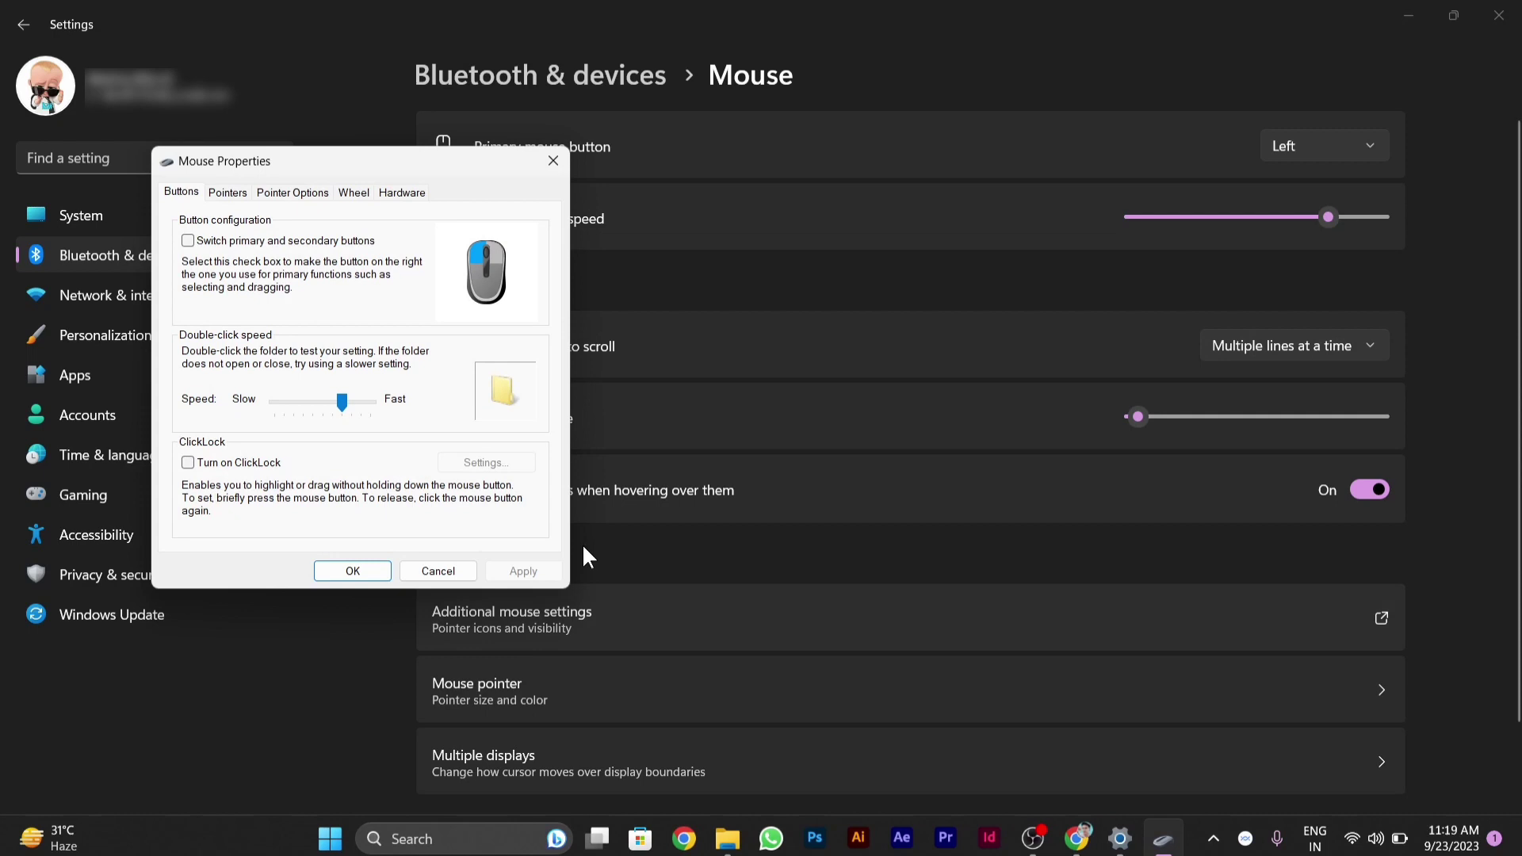
pyautogui.moveTo(221, 198)
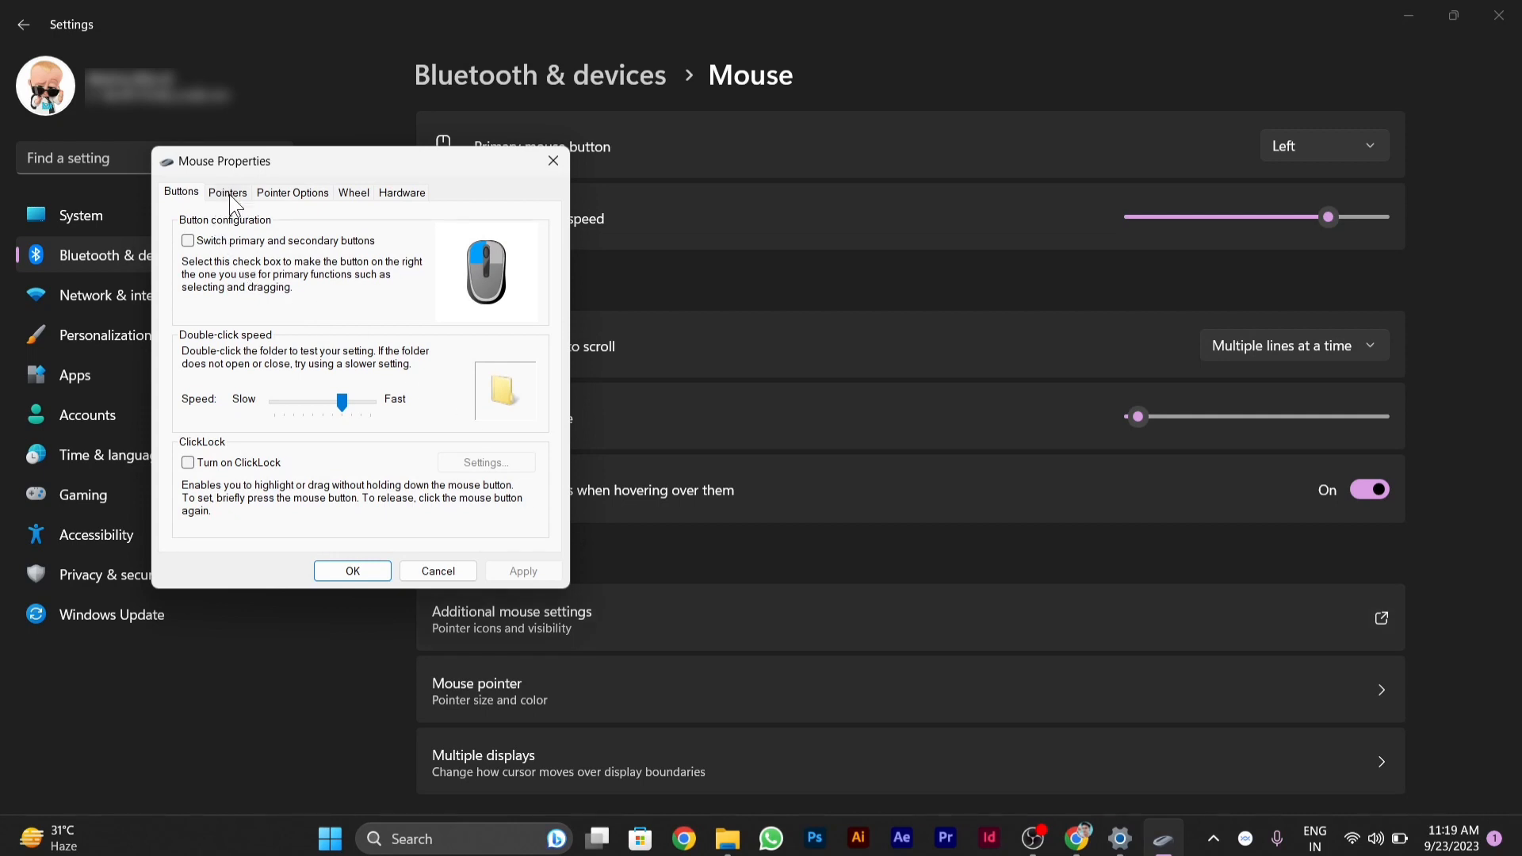
pyautogui.click(228, 193)
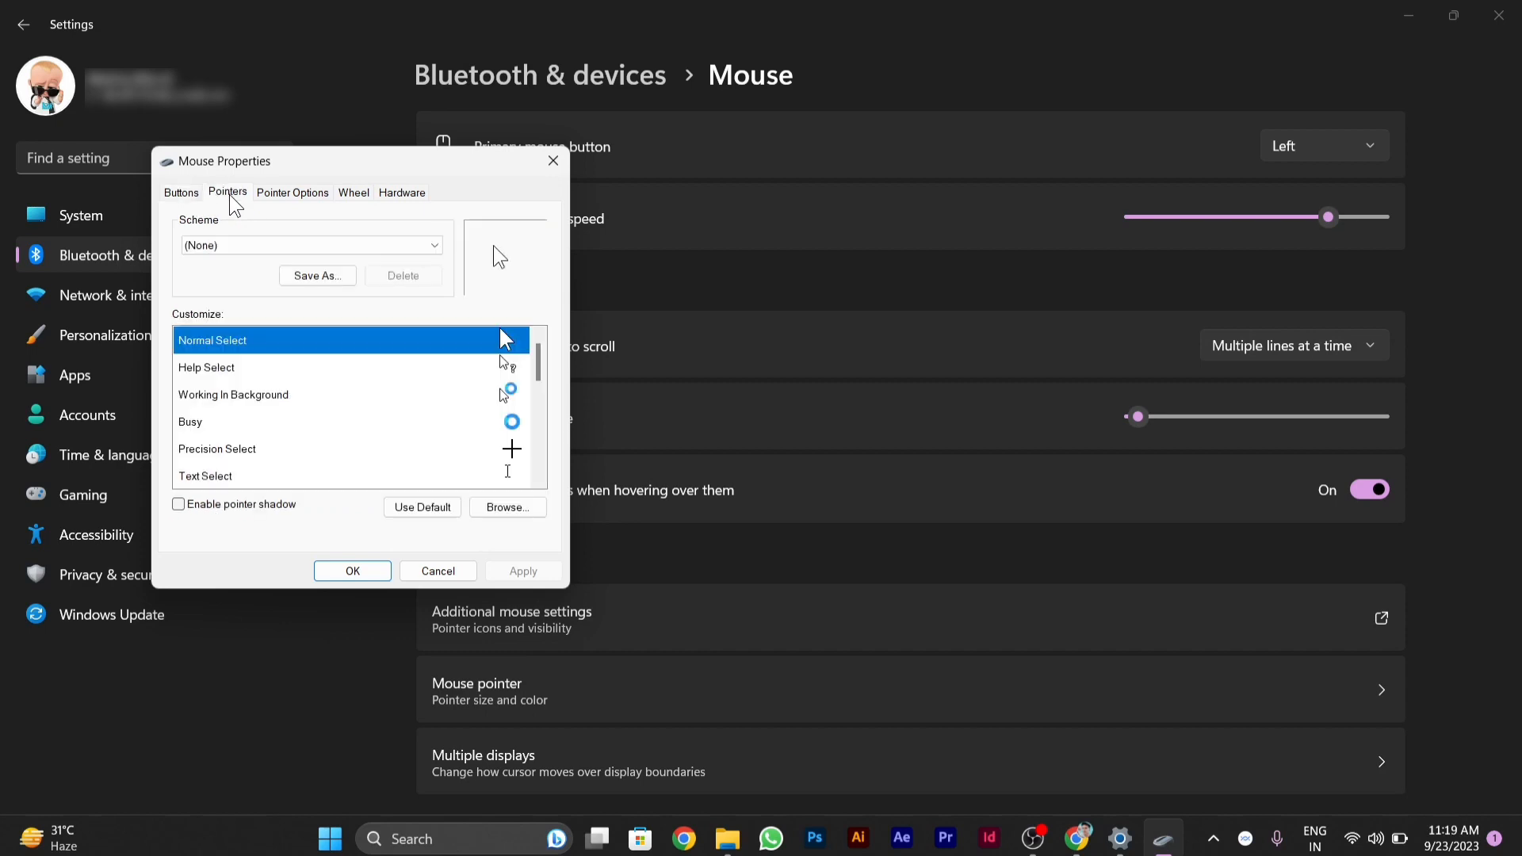
pyautogui.moveTo(269, 348)
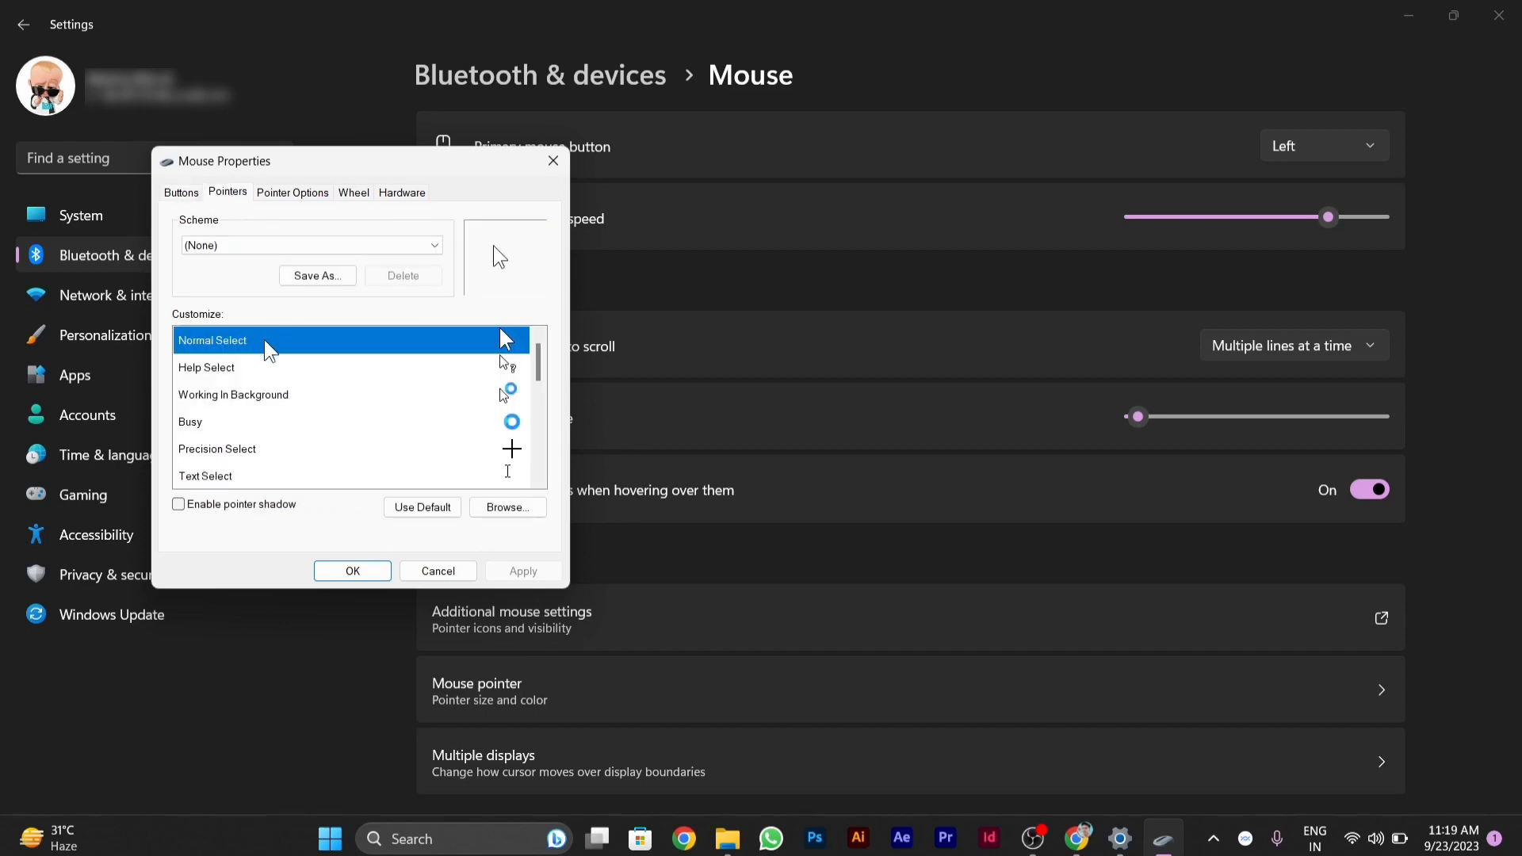
pyautogui.moveTo(253, 350)
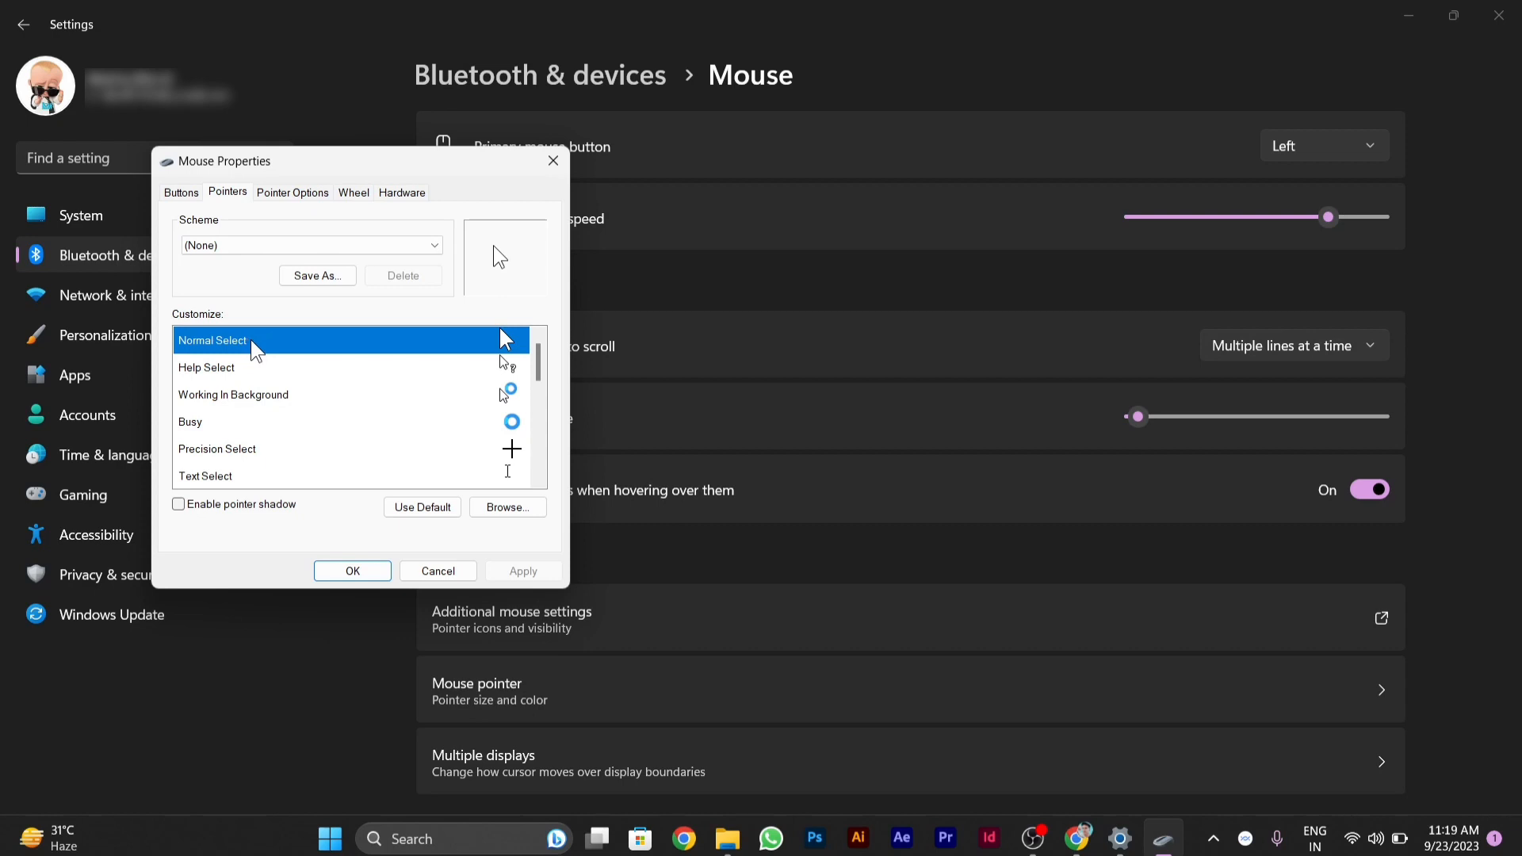
# Browse the Cursors folder and assign aero_working_xl to Normal Select.
pyautogui.click(507, 507)
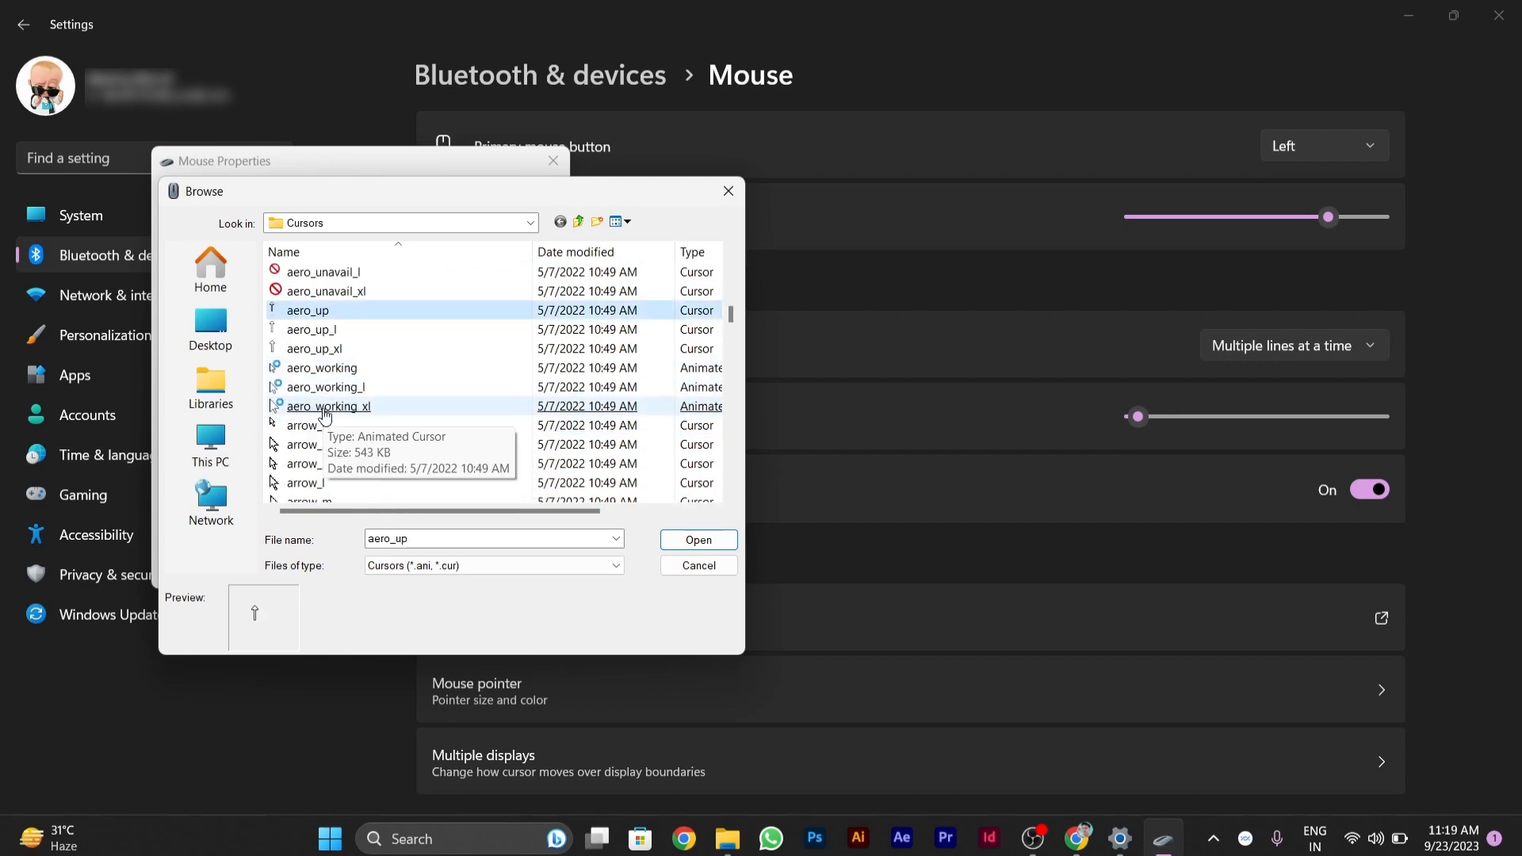
pyautogui.click(328, 406)
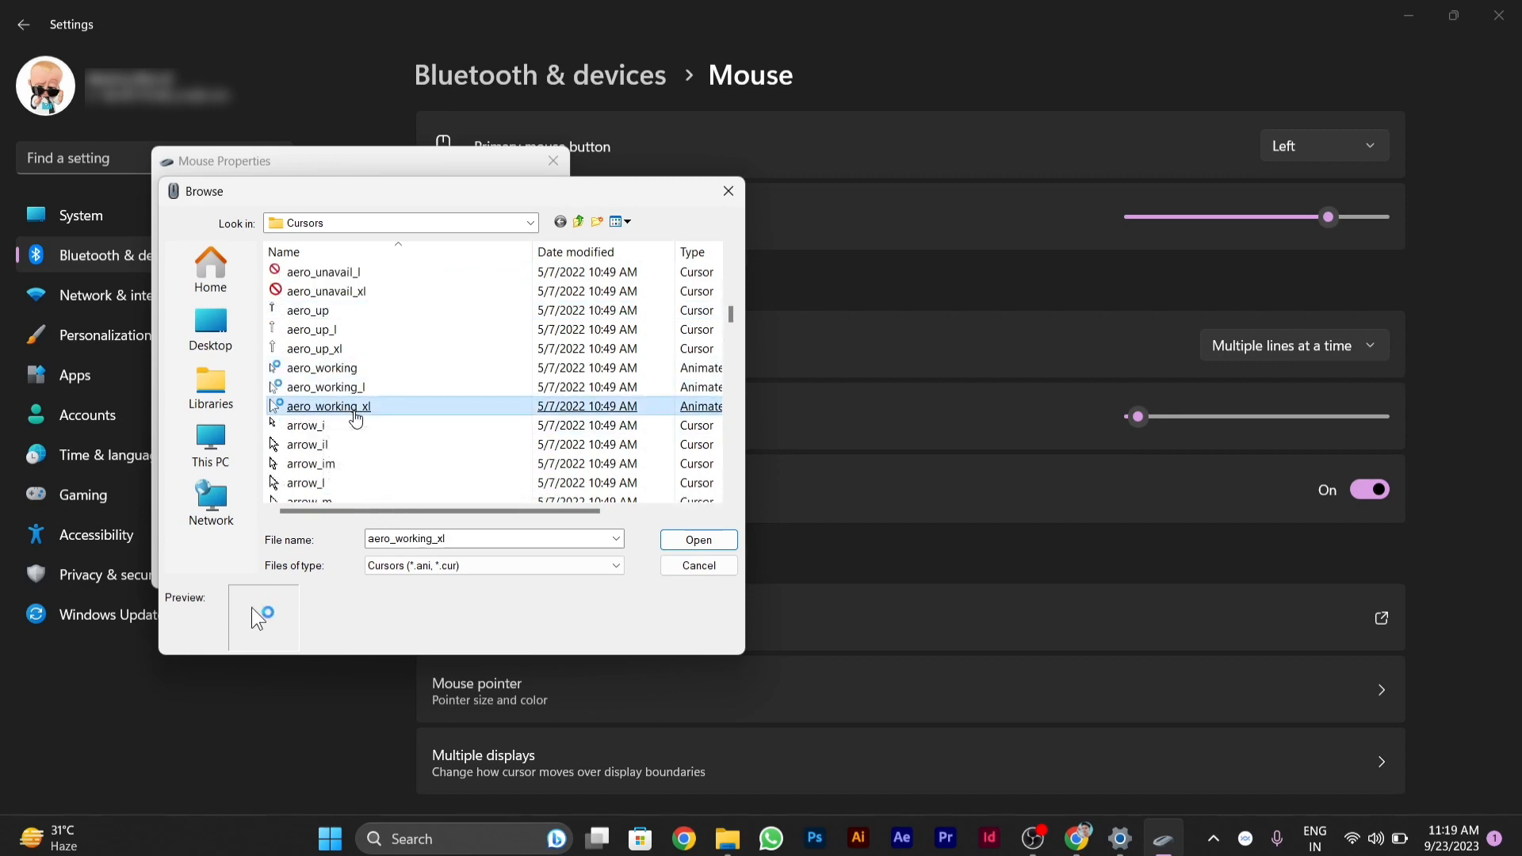
pyautogui.moveTo(355, 415)
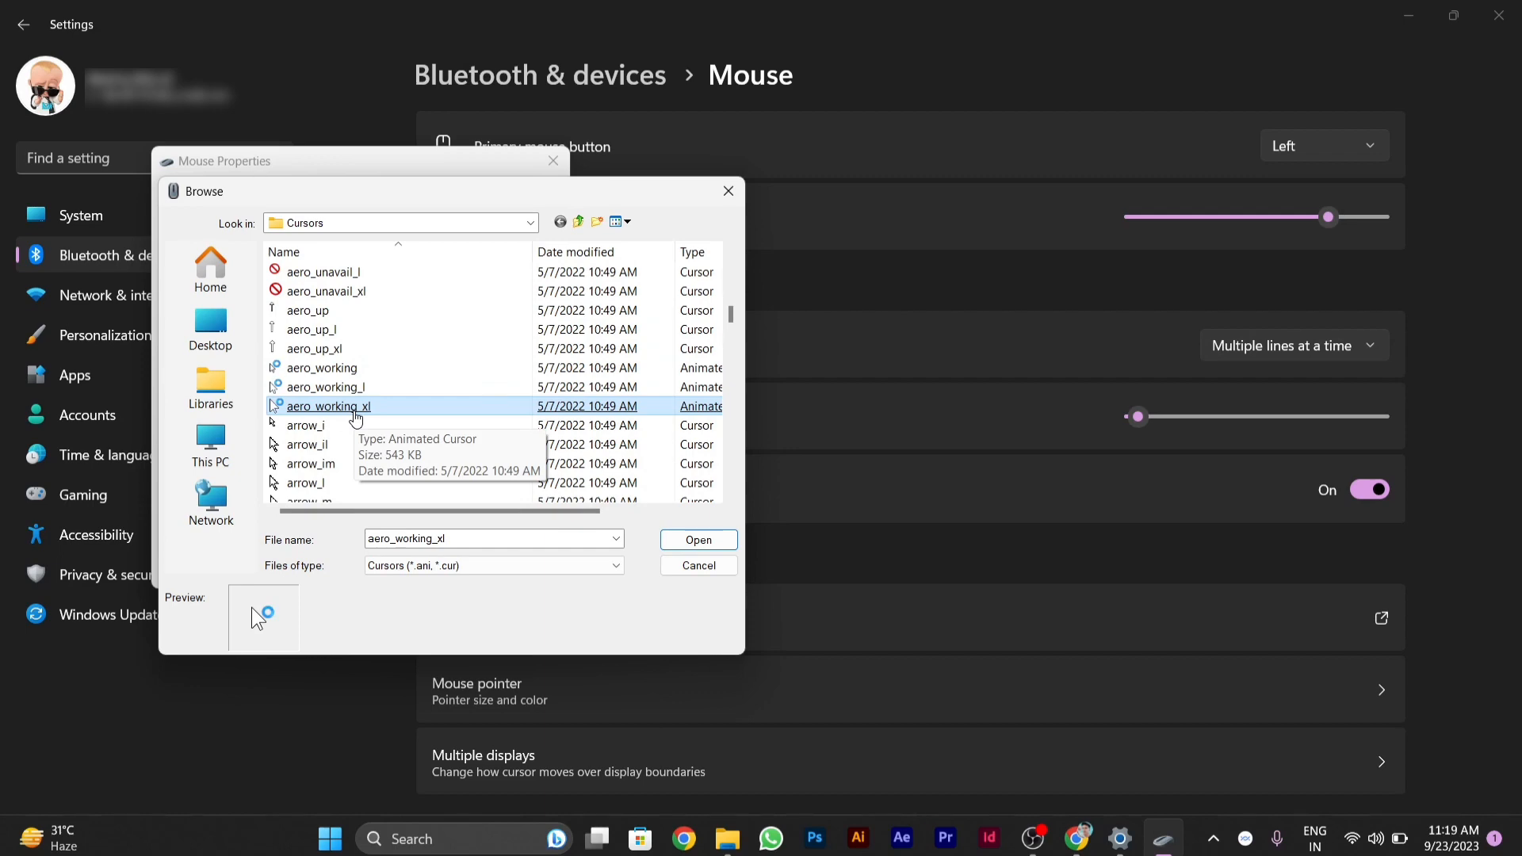
pyautogui.click(698, 539)
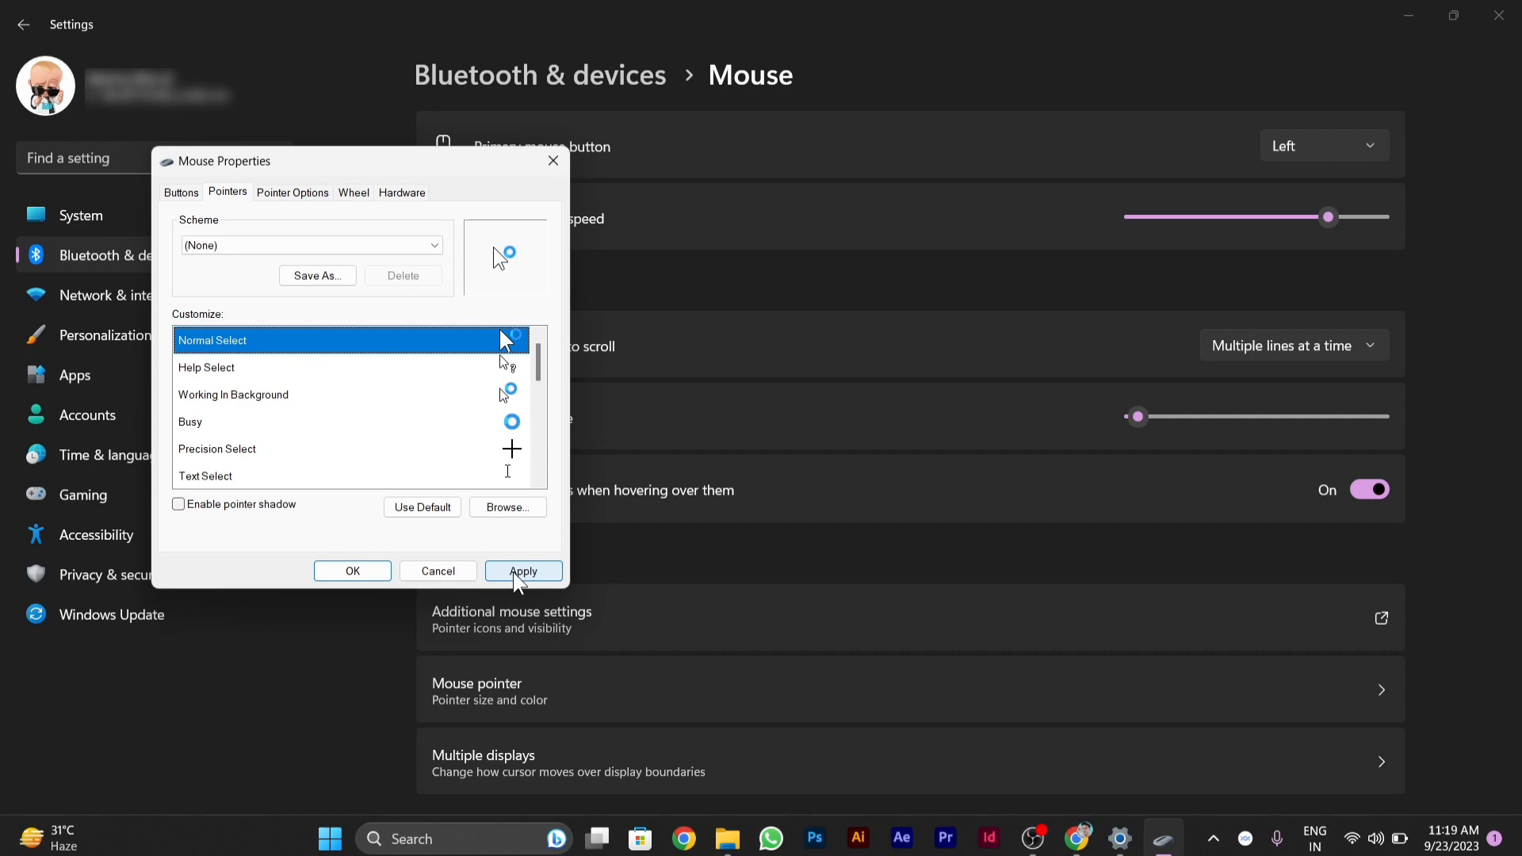
# Apply the aero_working_xl Normal Select pointer in Mouse Properties.
pyautogui.click(523, 571)
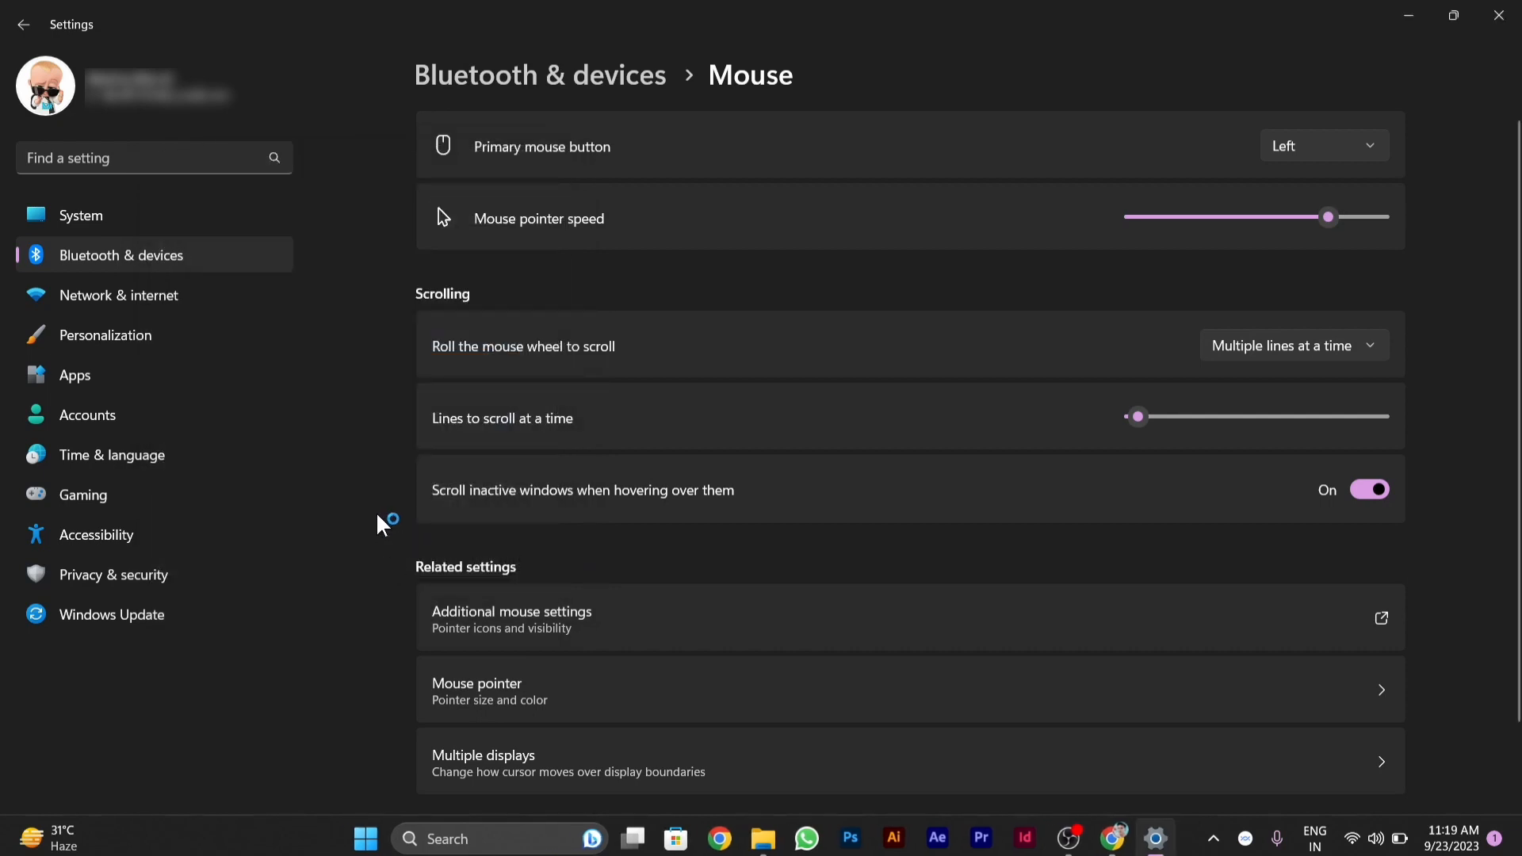
pyautogui.moveTo(540, 552)
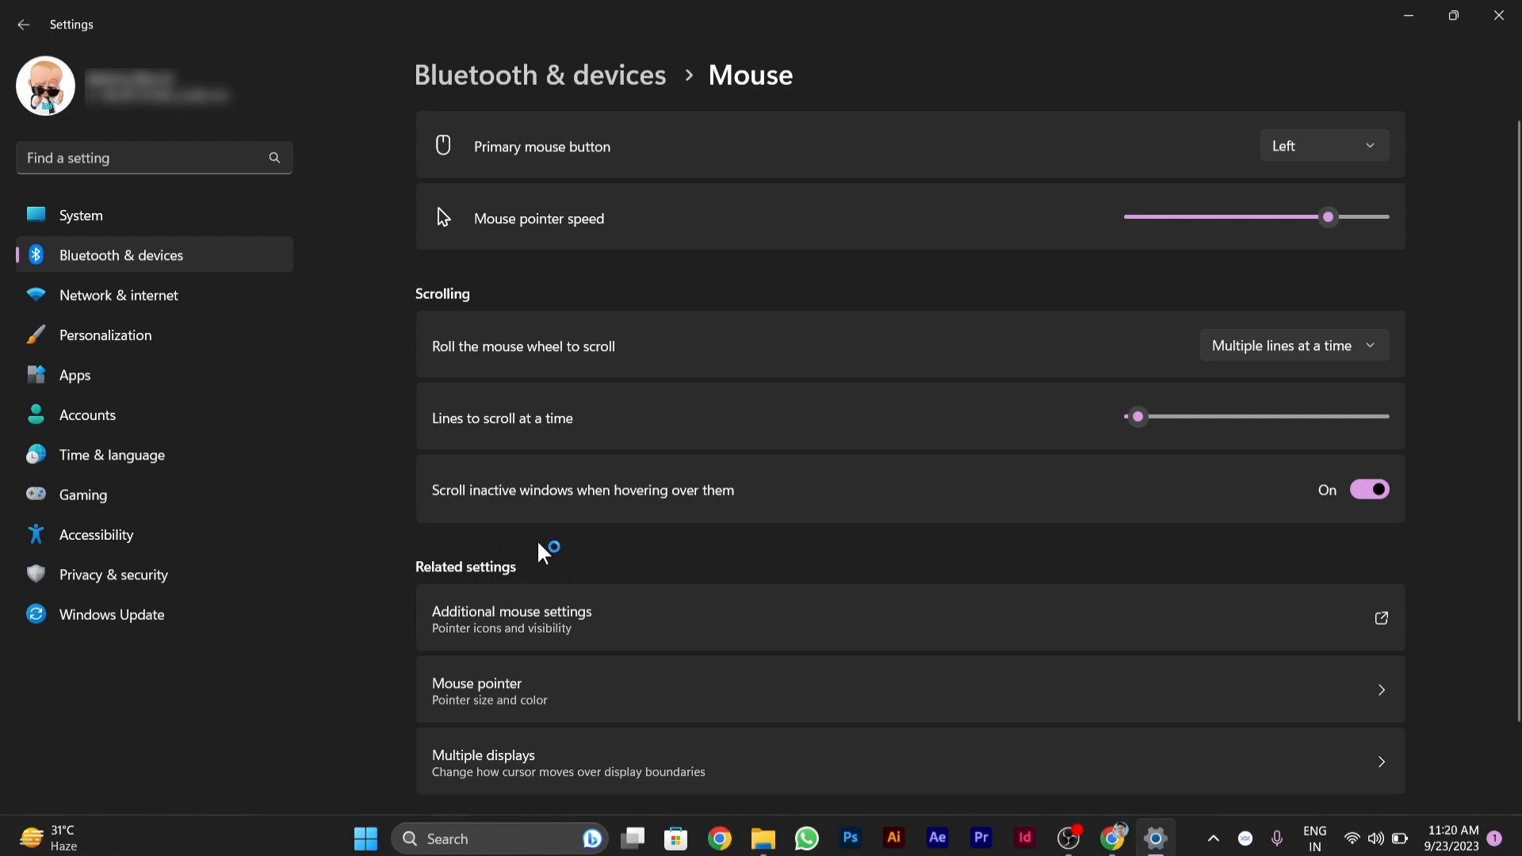
pyautogui.moveTo(616, 284)
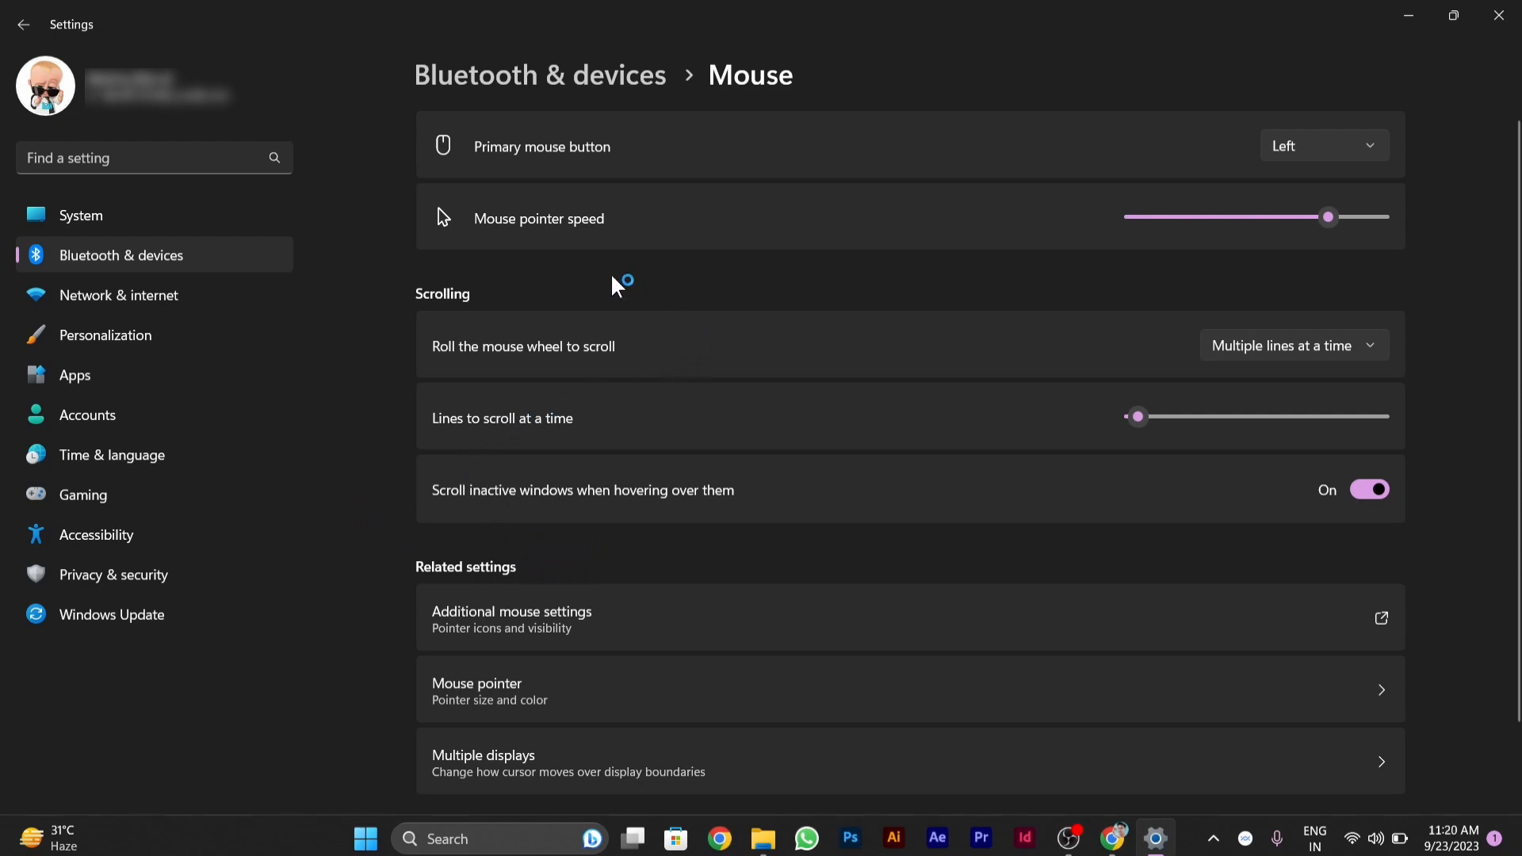
pyautogui.moveTo(631, 288)
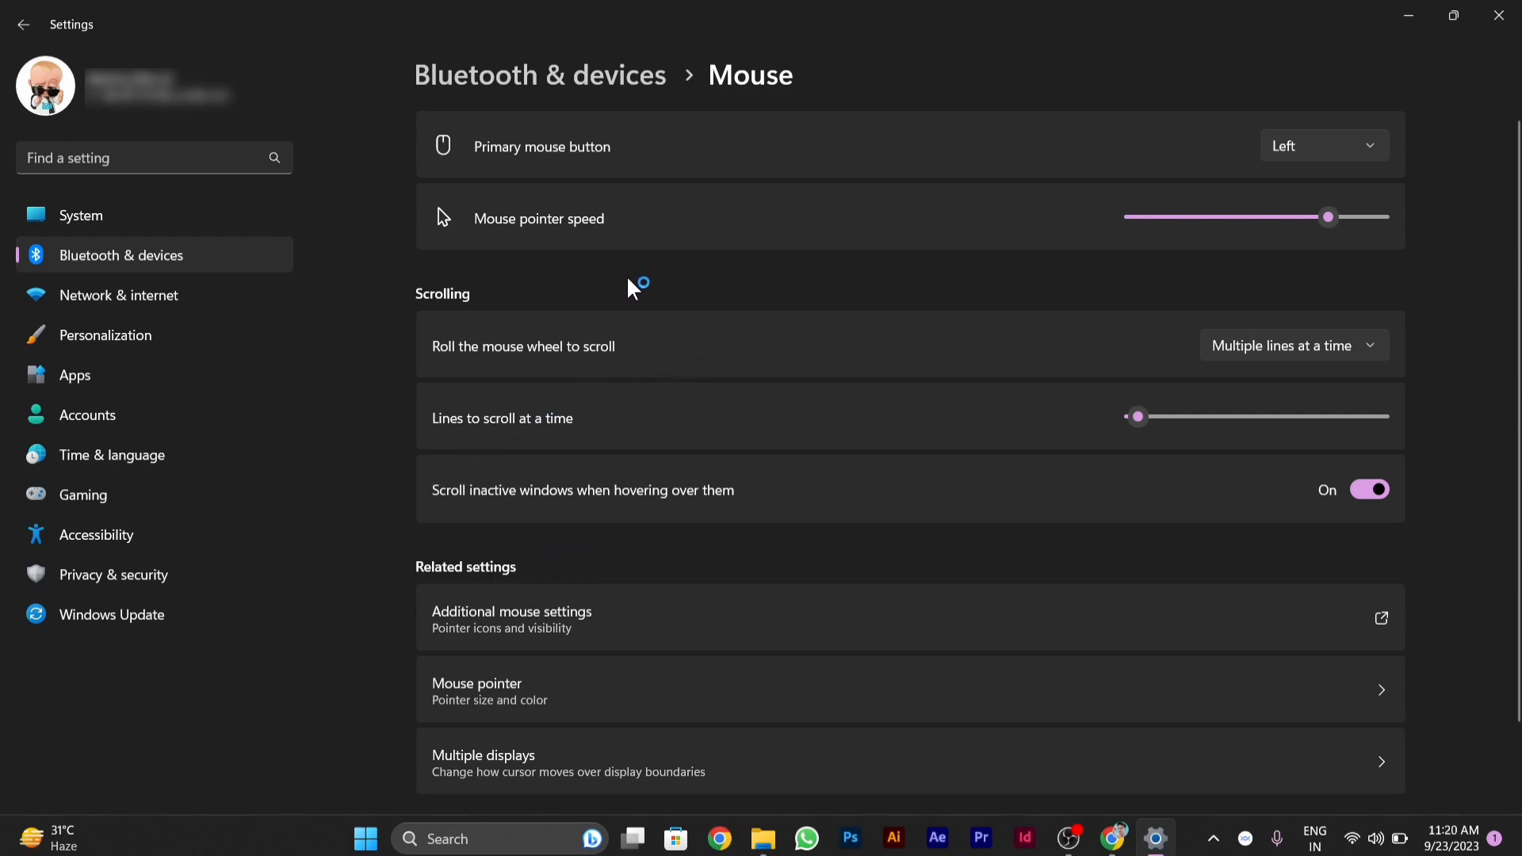